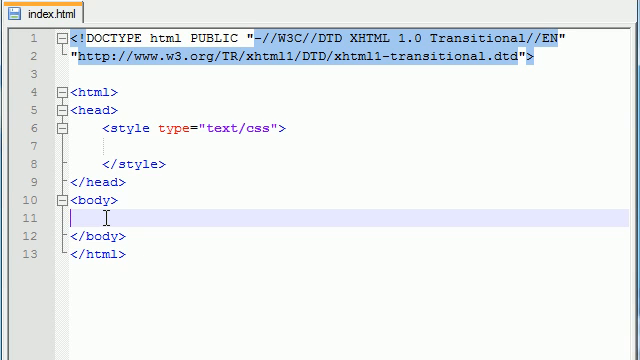
Step: Add a div with id apples reading "i amt he apple box" in the body
text(<>)
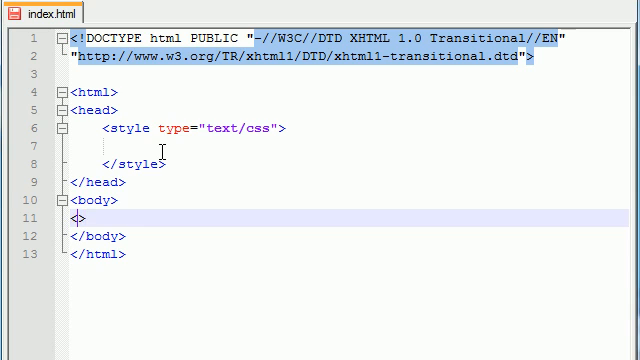
text(div id="apples)
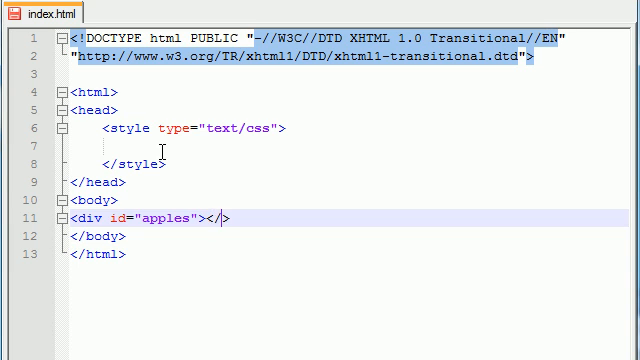
text(div>)
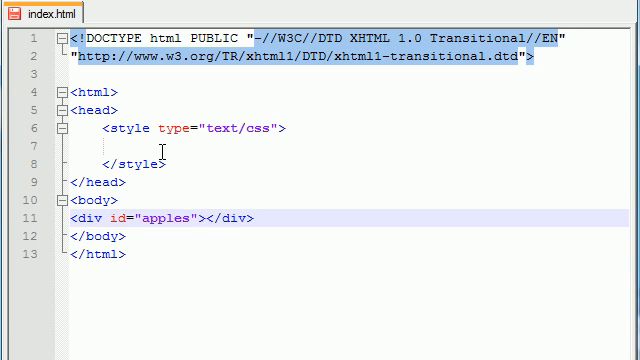
text(i amt he apple bo)
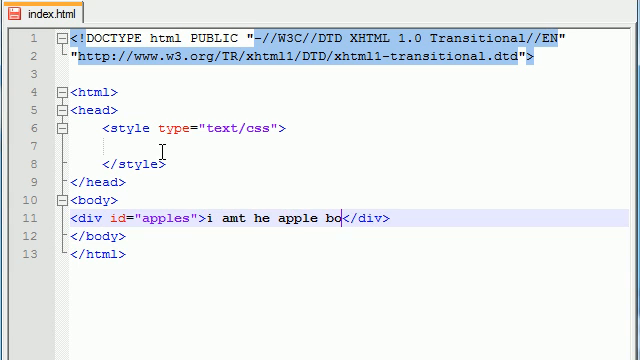
text(x)
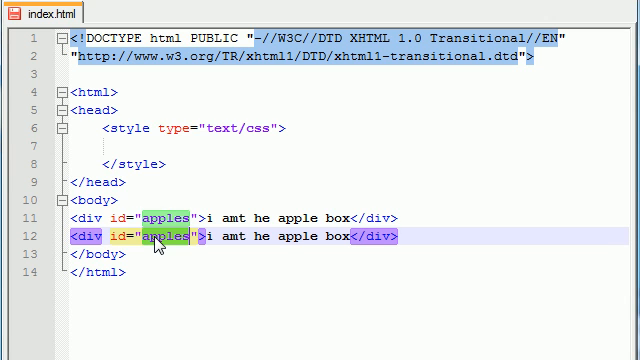
Step: Rename the duplicated div's id to blueberry and replace its text
text(bluebe)
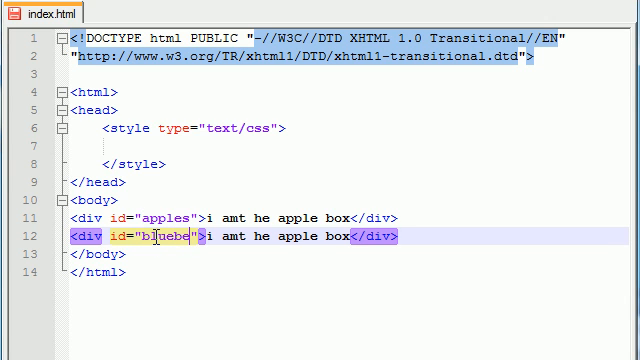
text(rry)
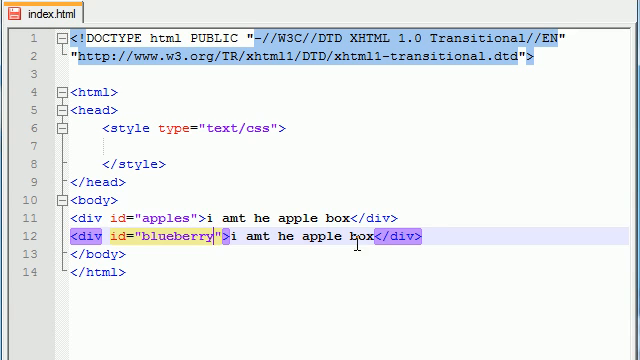
click(330, 238)
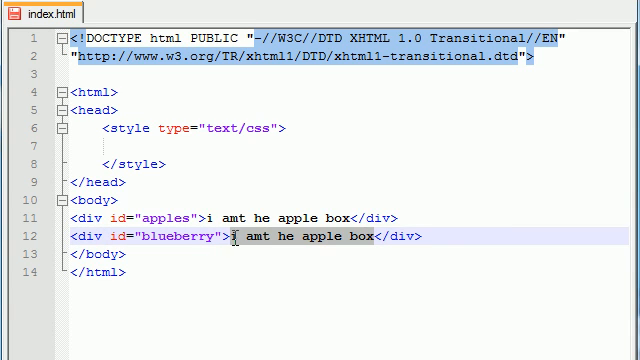
text(Yo s)
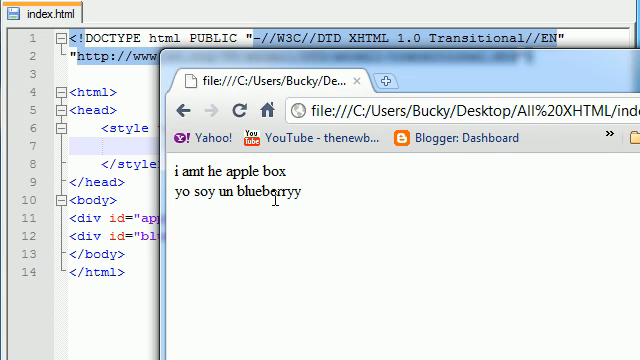
mouse_move(496, 72)
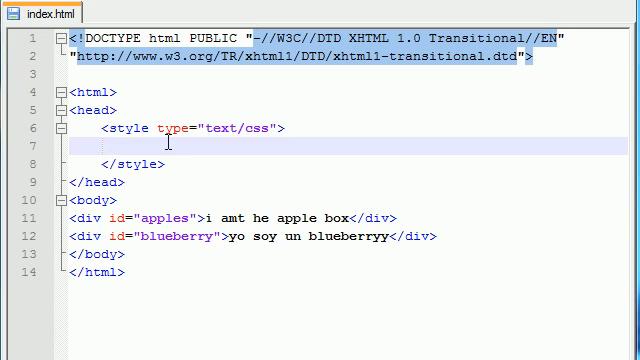
Step: Start an #apples rule with border: 2px solid red
text(#)
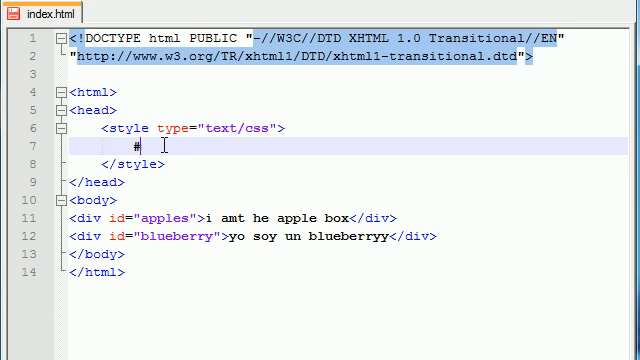
text(apples)
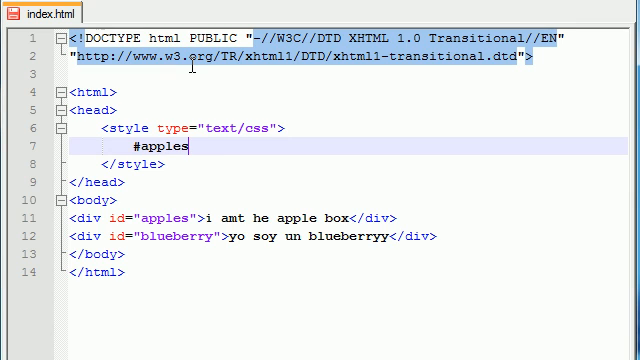
text({bor})
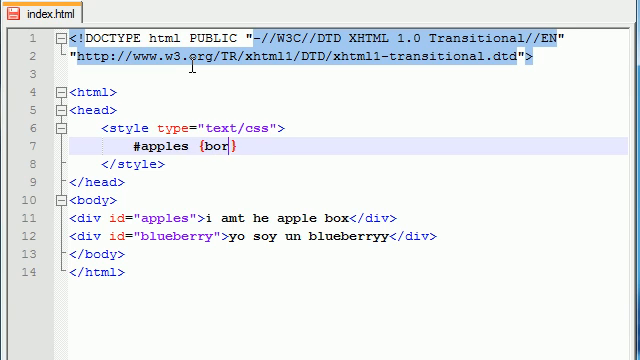
text(der:2px)
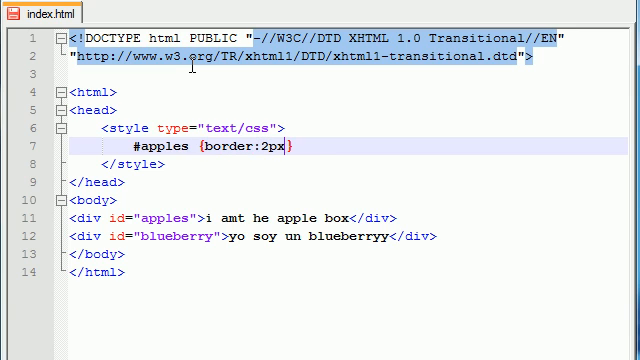
text(solid red;)
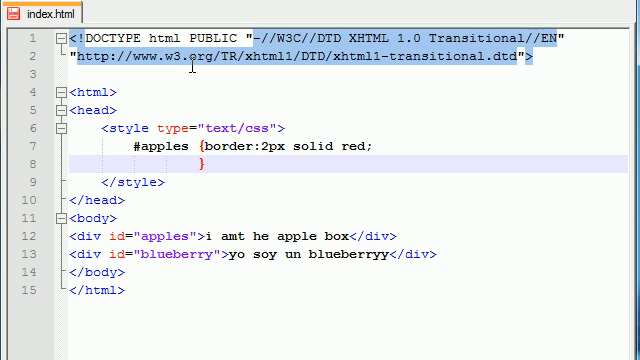
Step: Add position: absolute to the #apples rule
text(p)
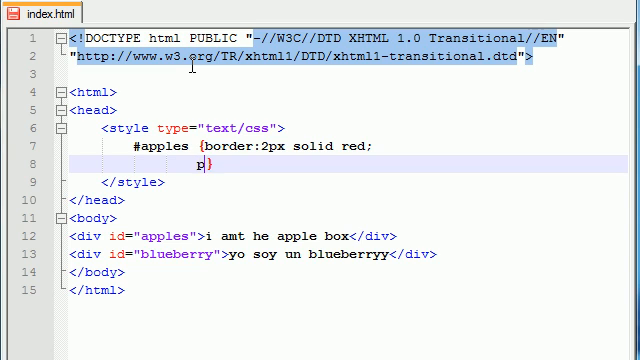
text(position)
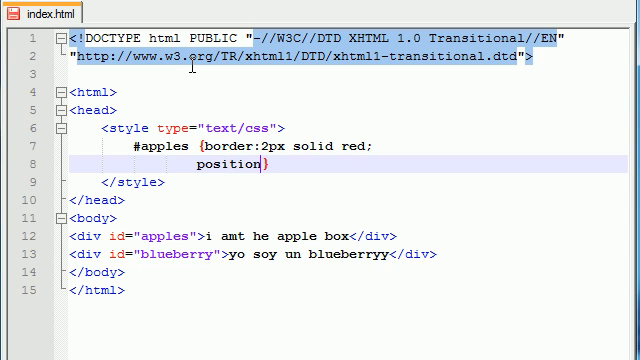
text(:)
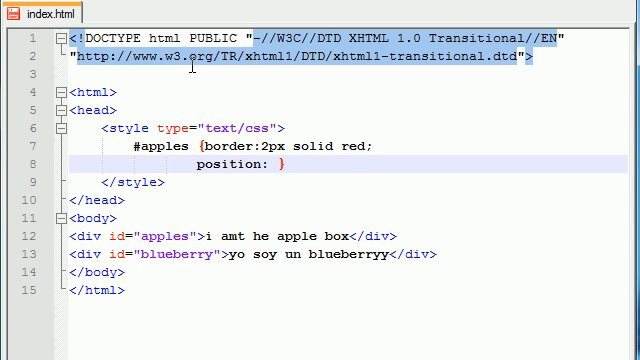
text(absolute;)
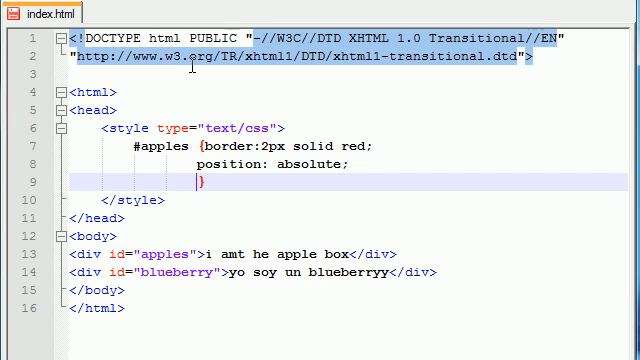
Step: Add width: 150px and height: 175px to the #apples rule
text(width:)
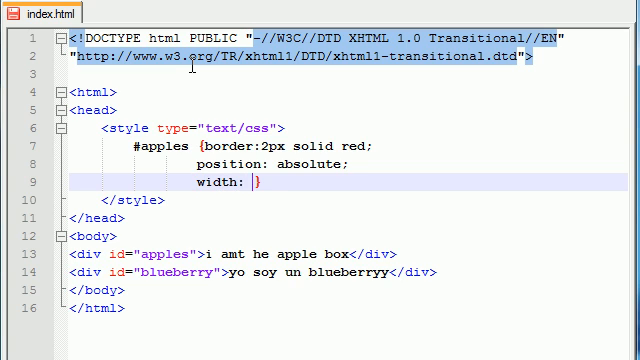
text(1)
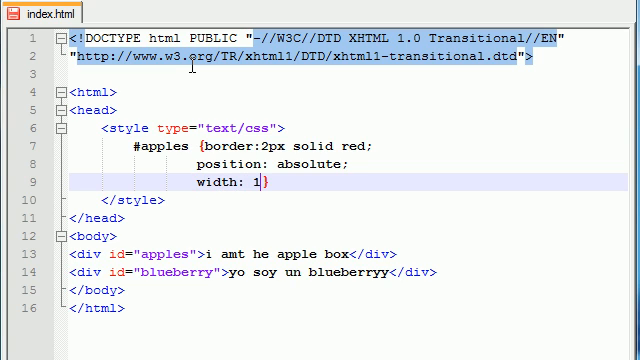
text(50px;)
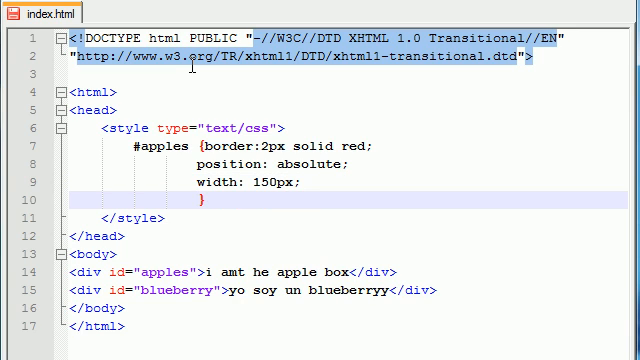
text(height:)
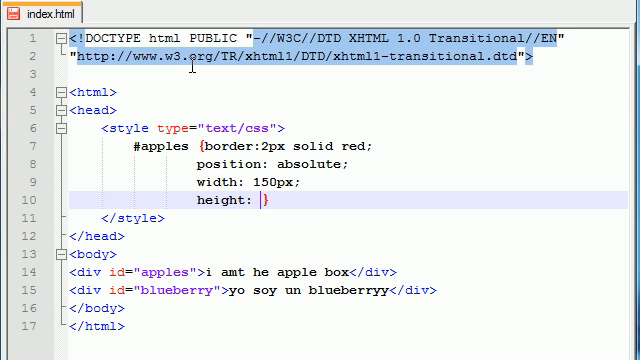
text(175px;)
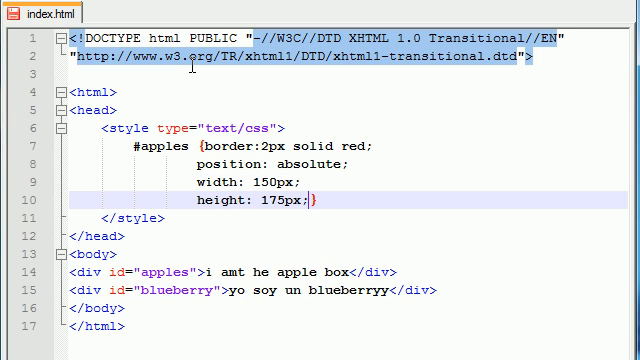
key(enter)
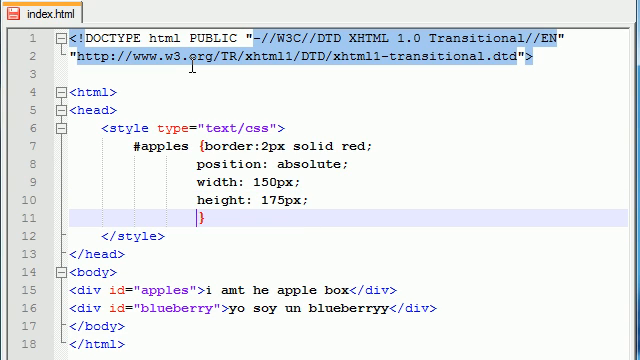
Step: Add top: 30px and left: 15px to the #apples rule
text(top: 30px;)
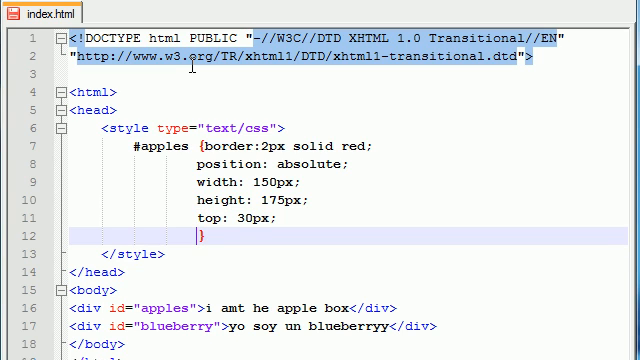
text(left:)
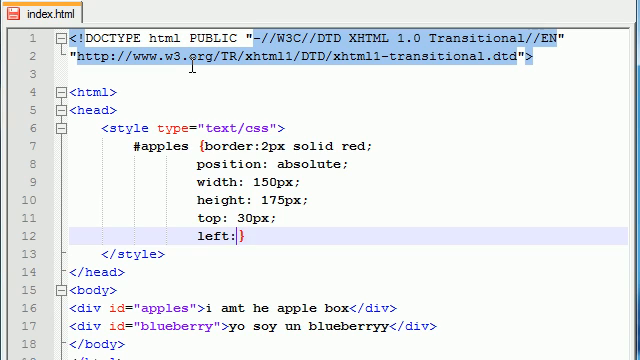
text(15px;)
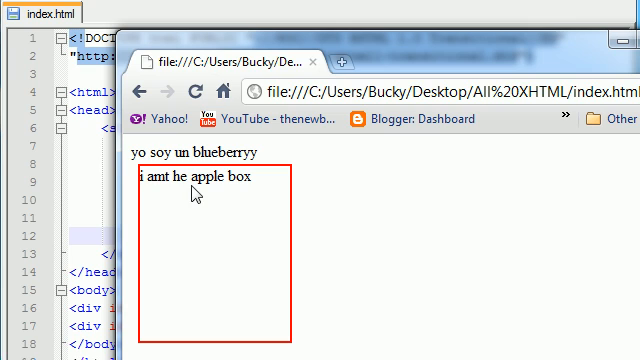
mouse_move(188, 232)
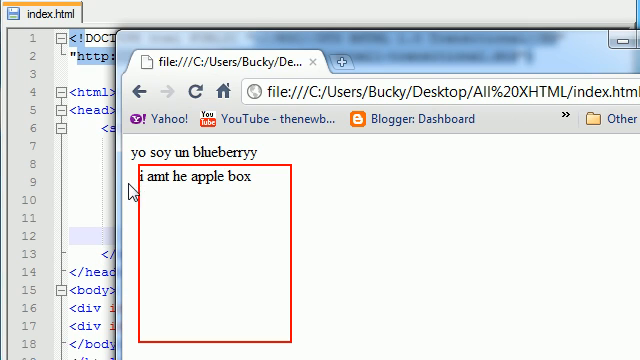
mouse_move(208, 208)
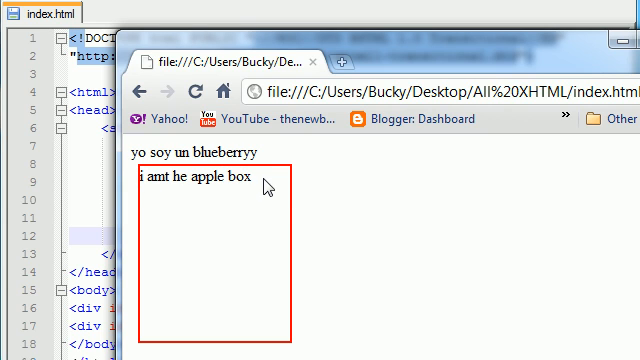
mouse_move(264, 264)
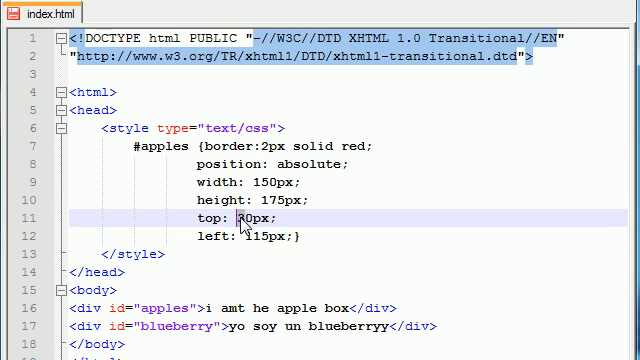
Step: Change the #apples top offset from 30px to 40px
text(4)
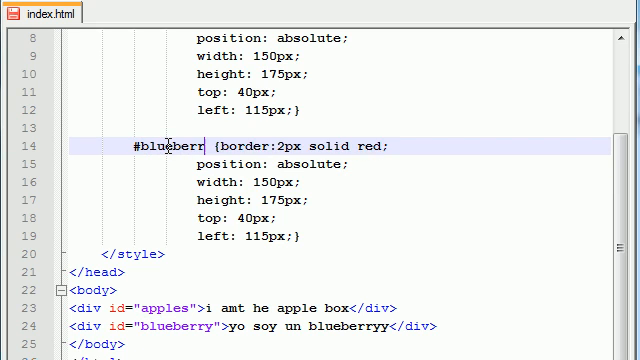
Step: Make the #blueberry border blue and set its top to 30px and left to 15px
double_click(380, 146)
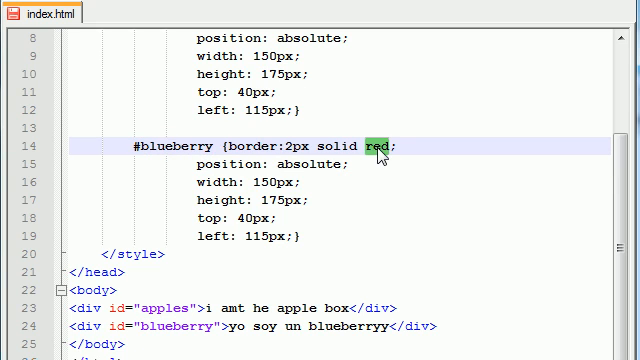
text(blue)
click(338, 218)
text(3)
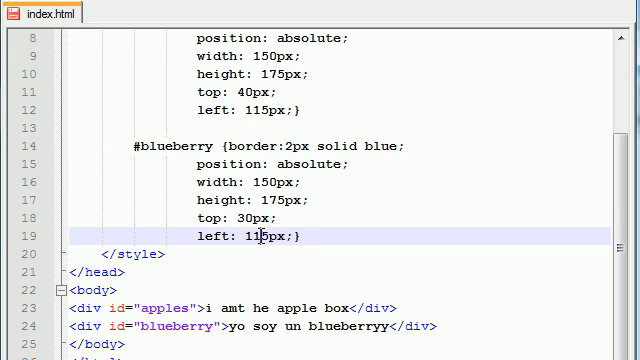
text(5)
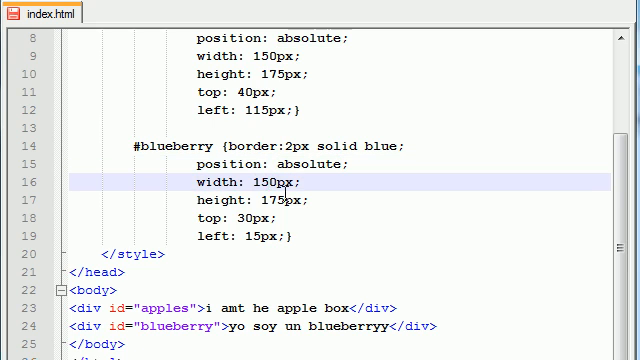
click(280, 200)
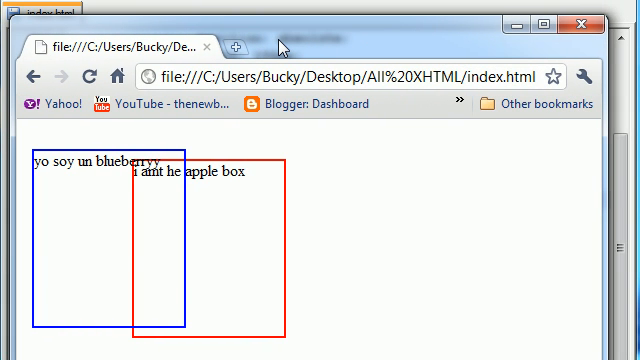
mouse_move(284, 44)
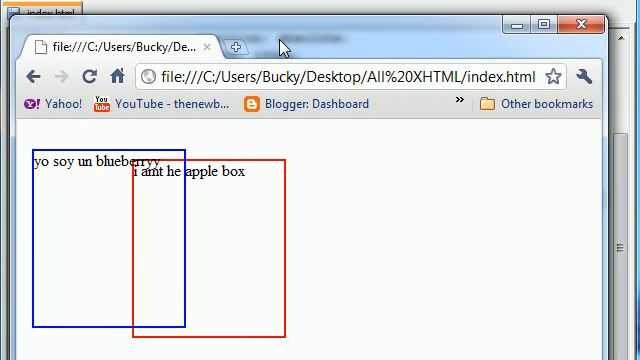